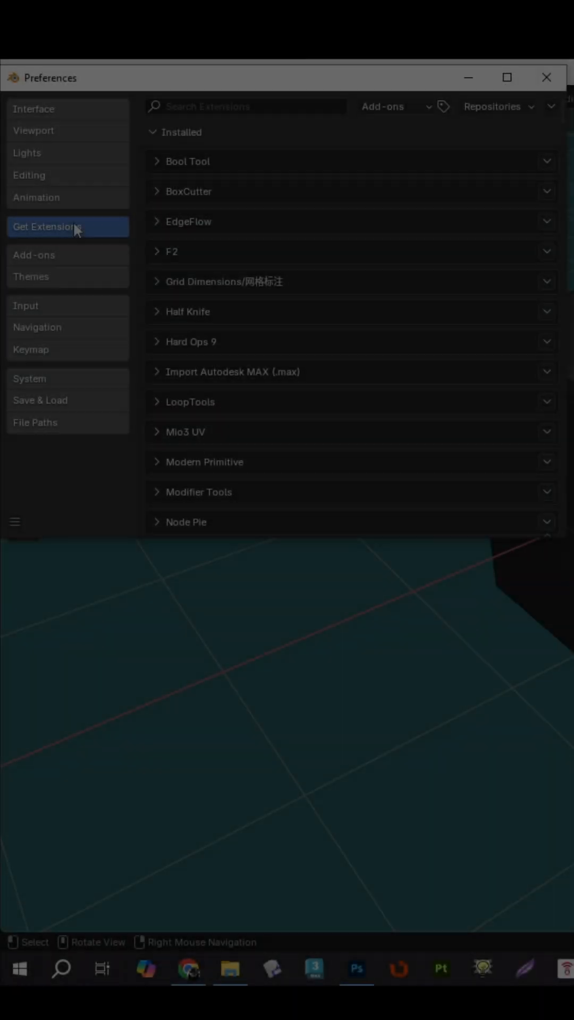
Step: Search extensions for 'vert' and expand the installed Vertex Overlap add-on entry
{"action": "left_click", "coordinate": [254, 106]}
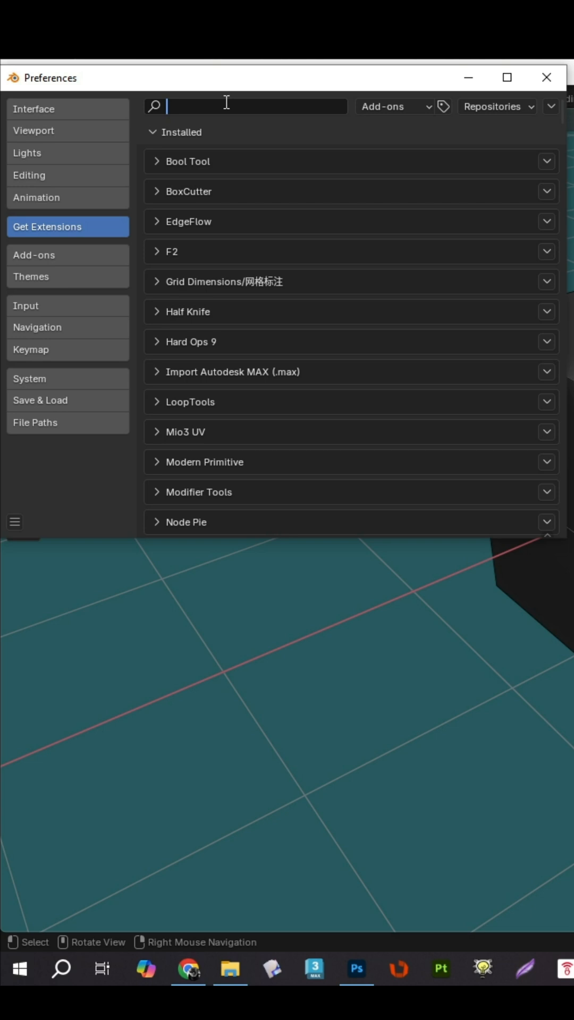
{"action": "type", "text": "vert"}
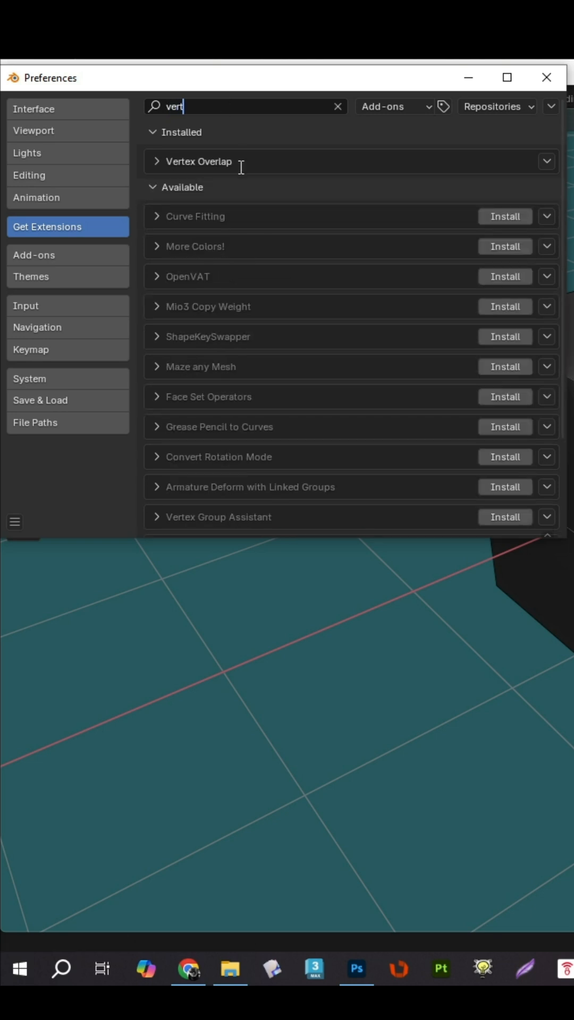
{"action": "left_click", "coordinate": [545, 162]}
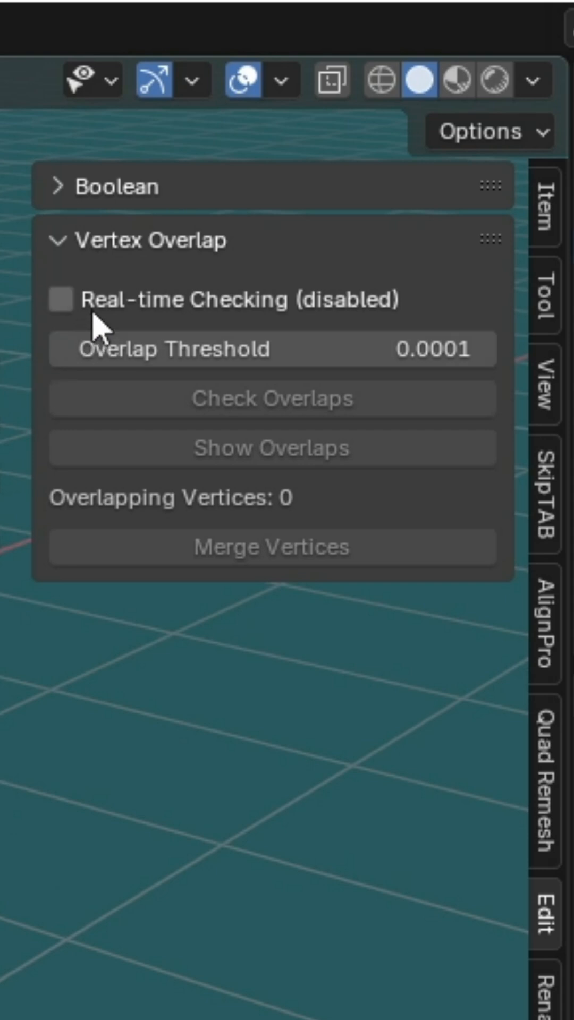
Step: Enable Real-time Checking in the Vertex Overlap sidebar panel, showing 12 overlaps
{"action": "left_click", "coordinate": [64, 299]}
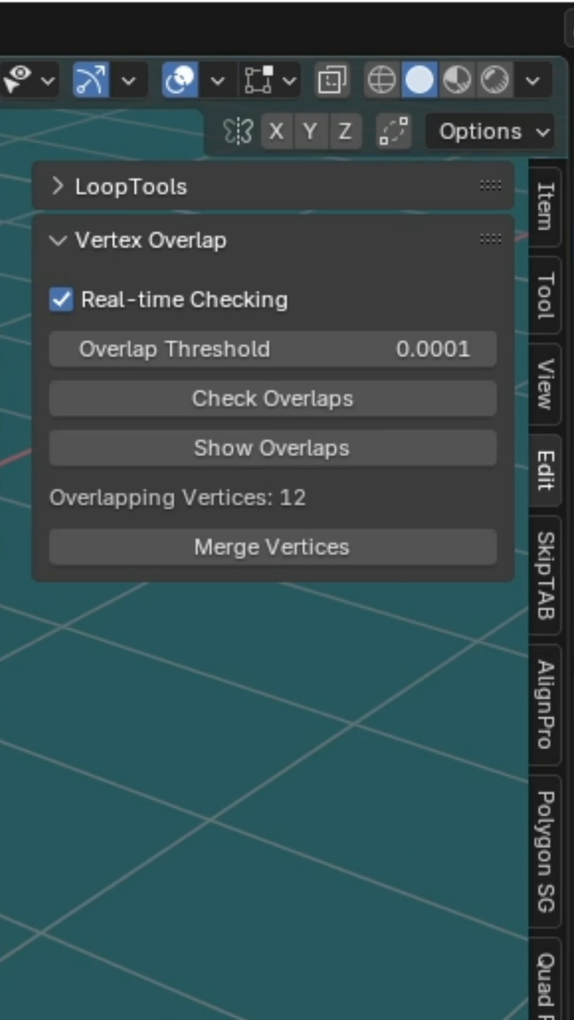
{"action": "mouse_move", "coordinate": [89, 517]}
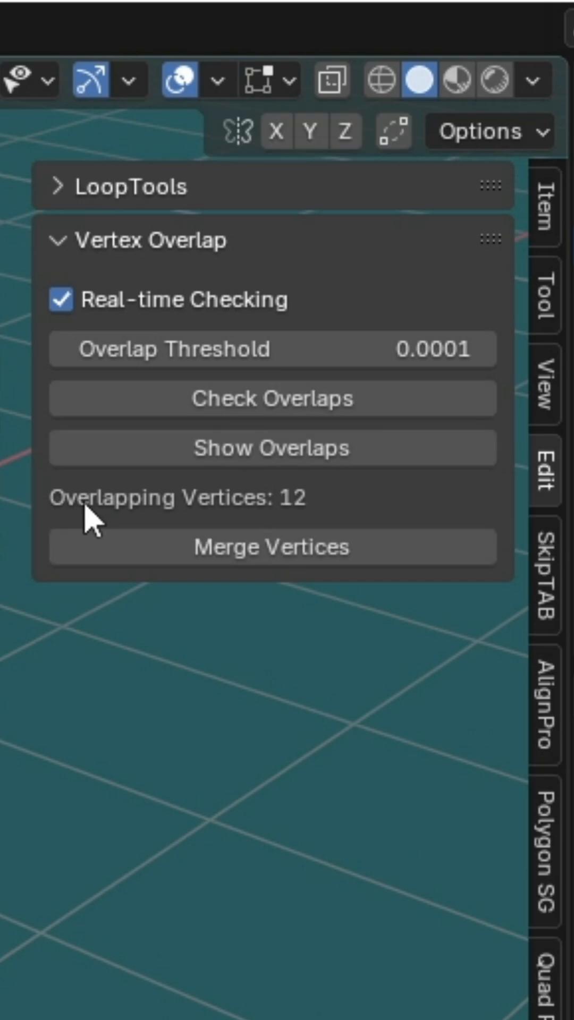
{"action": "mouse_move", "coordinate": [322, 514]}
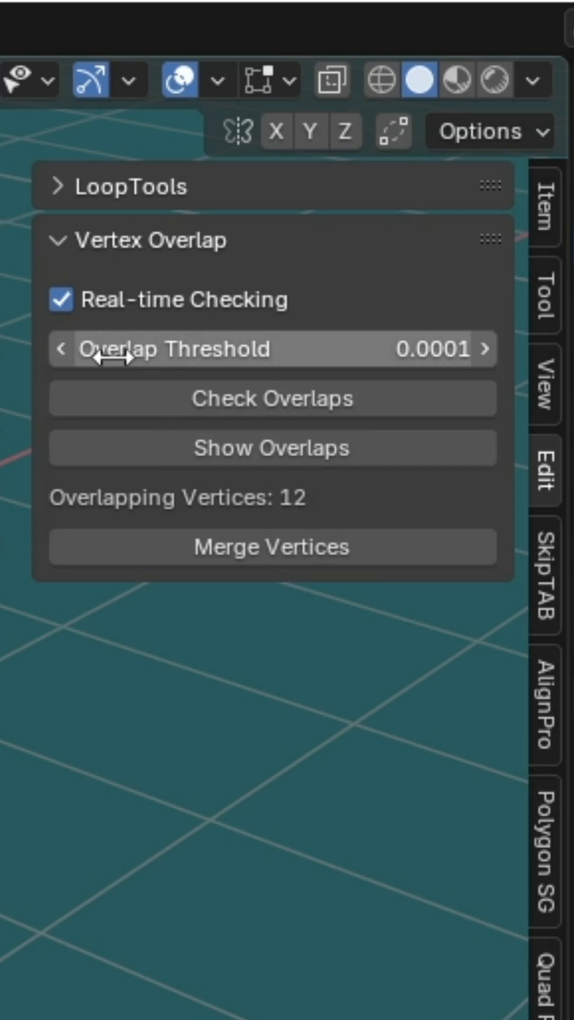
{"action": "mouse_move", "coordinate": [269, 399]}
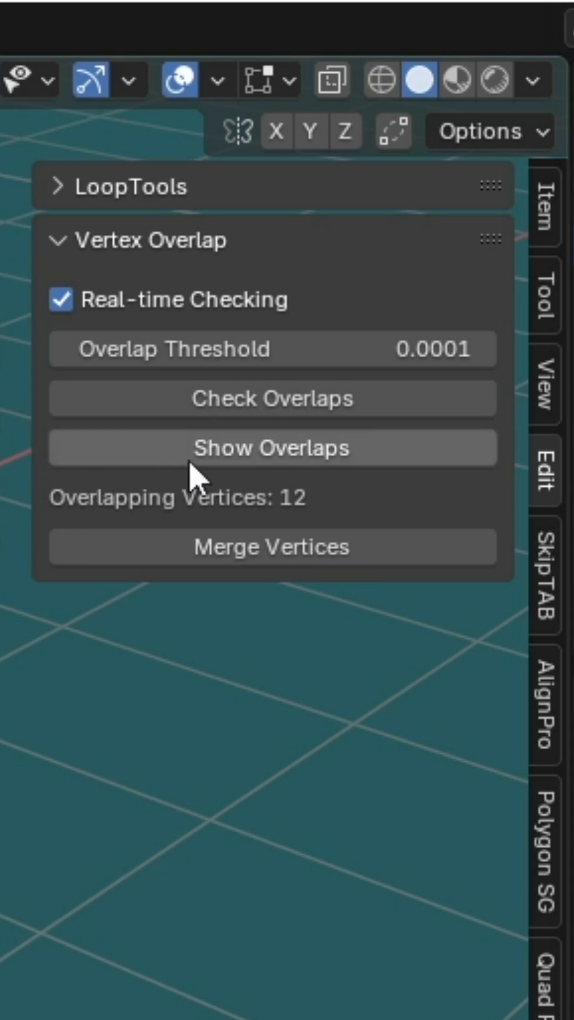
Step: Show the overlapping vertices, then merge all 12 so the count reaches 0
{"action": "left_click", "coordinate": [272, 447]}
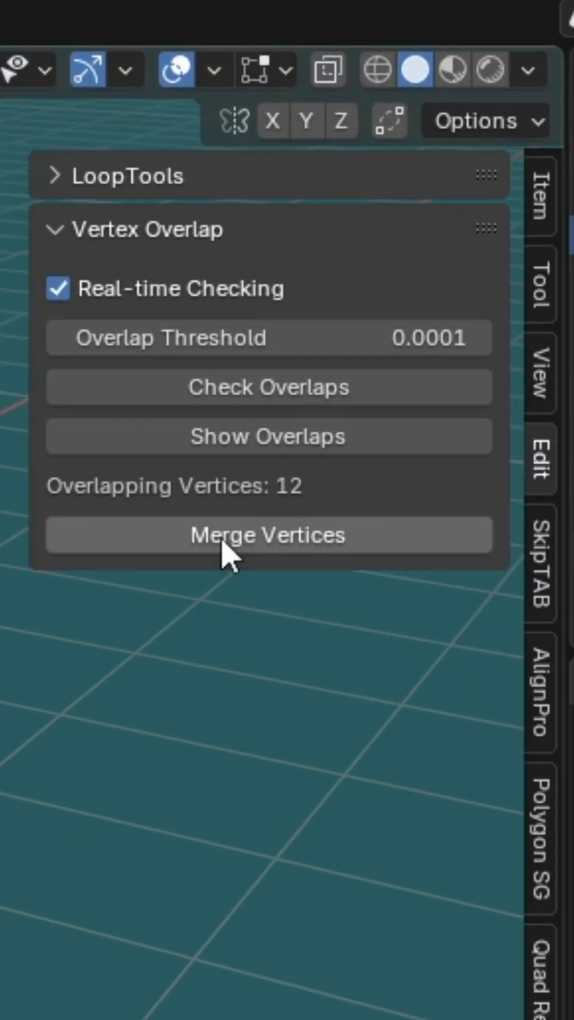
{"action": "left_click", "coordinate": [267, 536]}
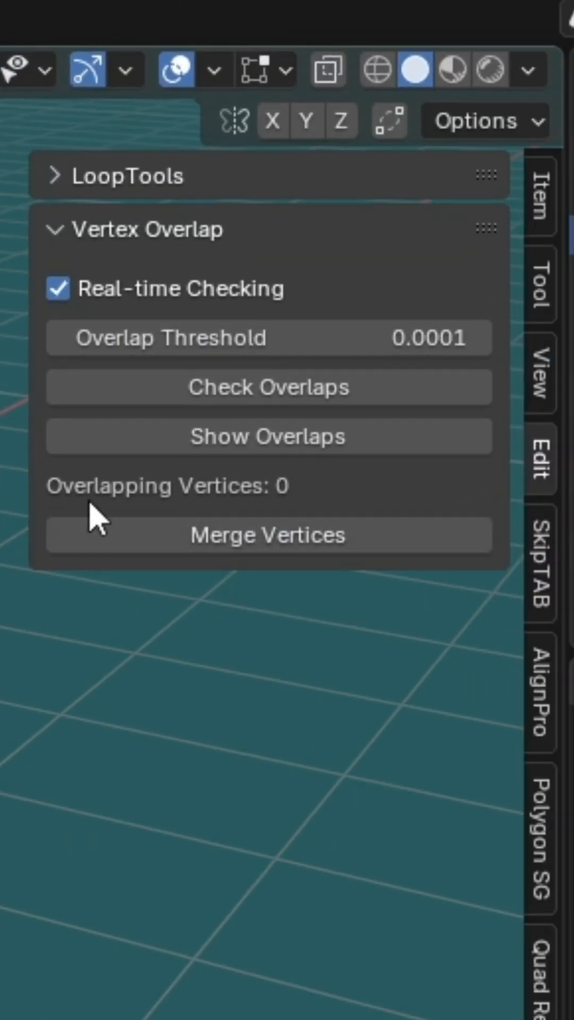